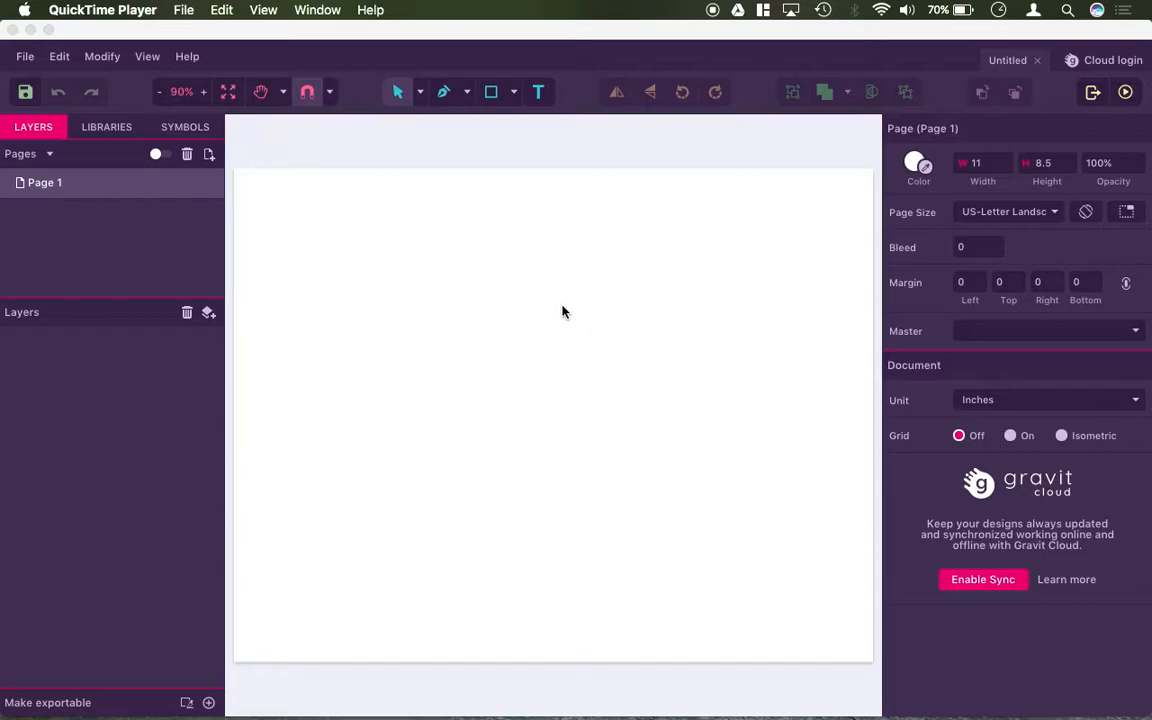
{"action": "mouse_move", "coordinate": [430, 250]}
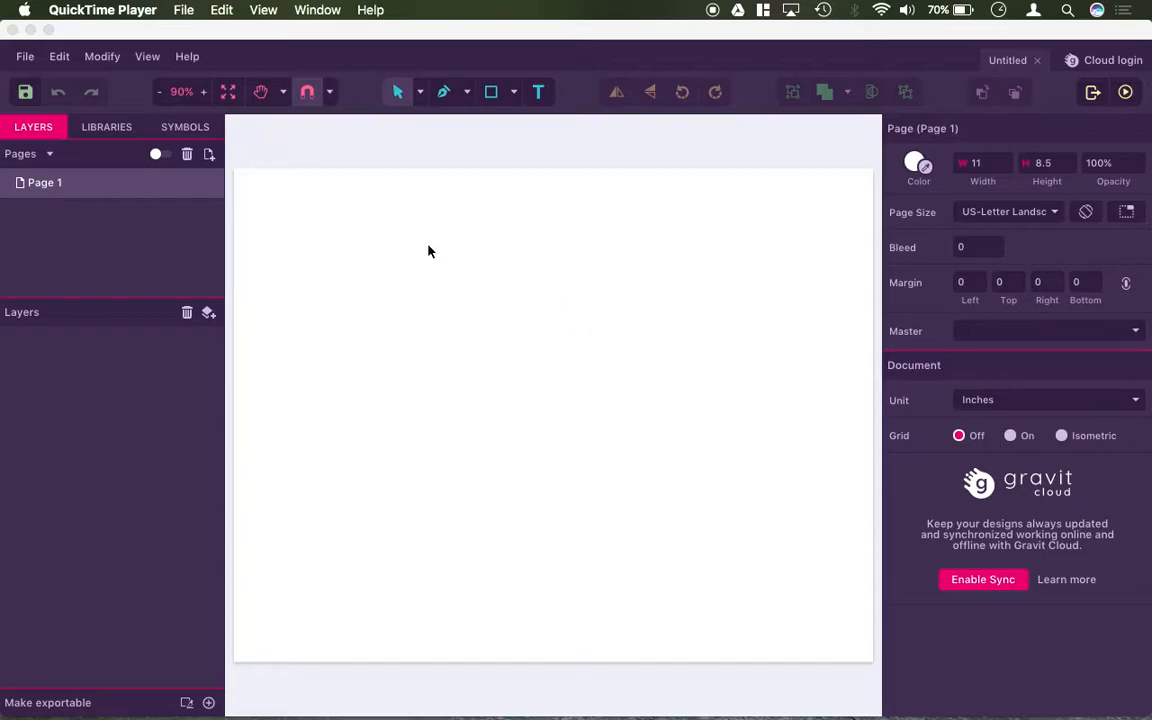
{"action": "mouse_move", "coordinate": [198, 56]}
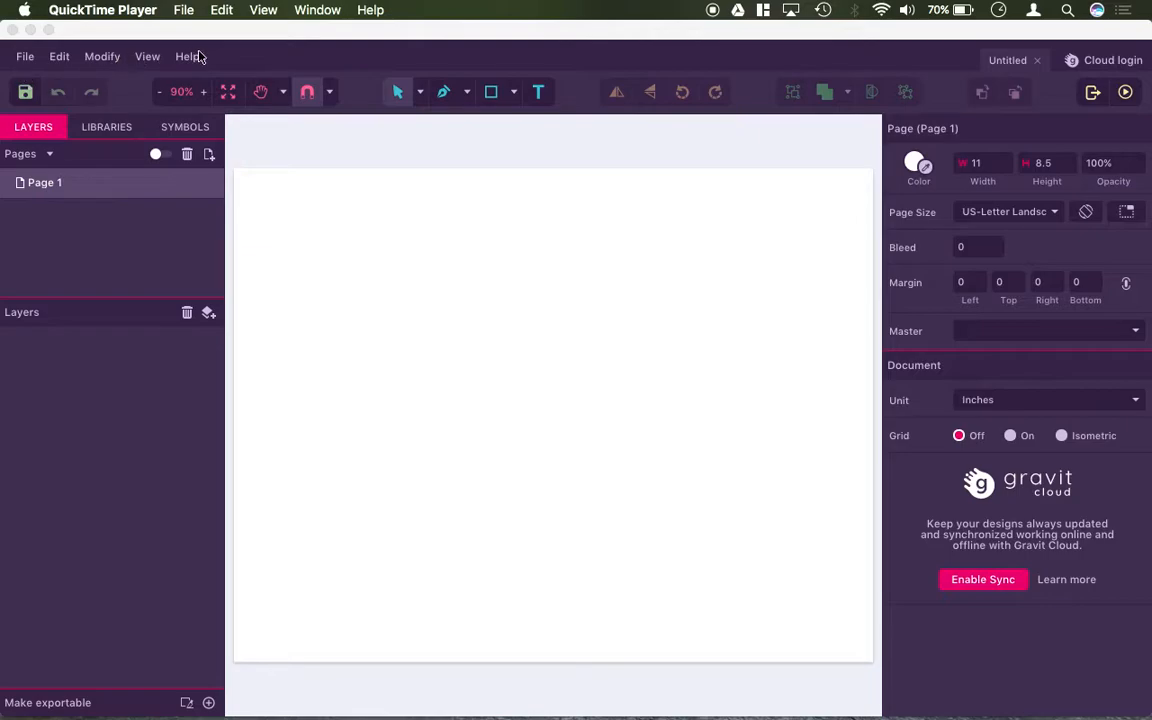
{"action": "mouse_move", "coordinate": [1034, 432]}
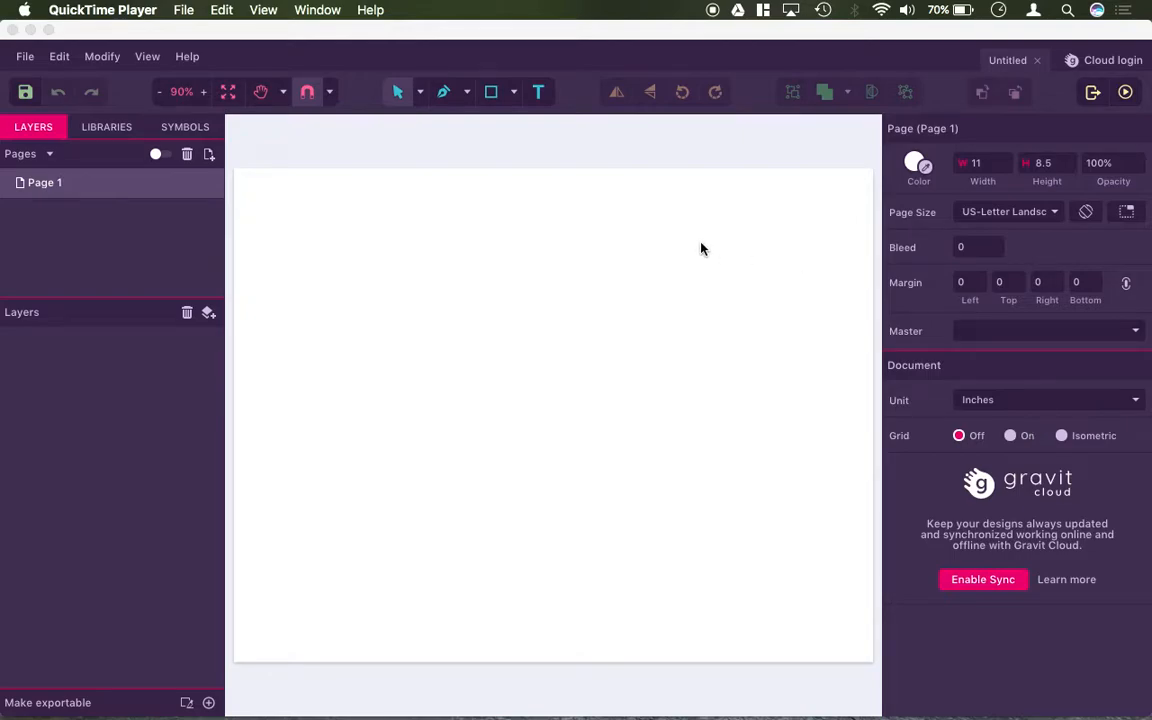
{"action": "mouse_move", "coordinate": [197, 147]}
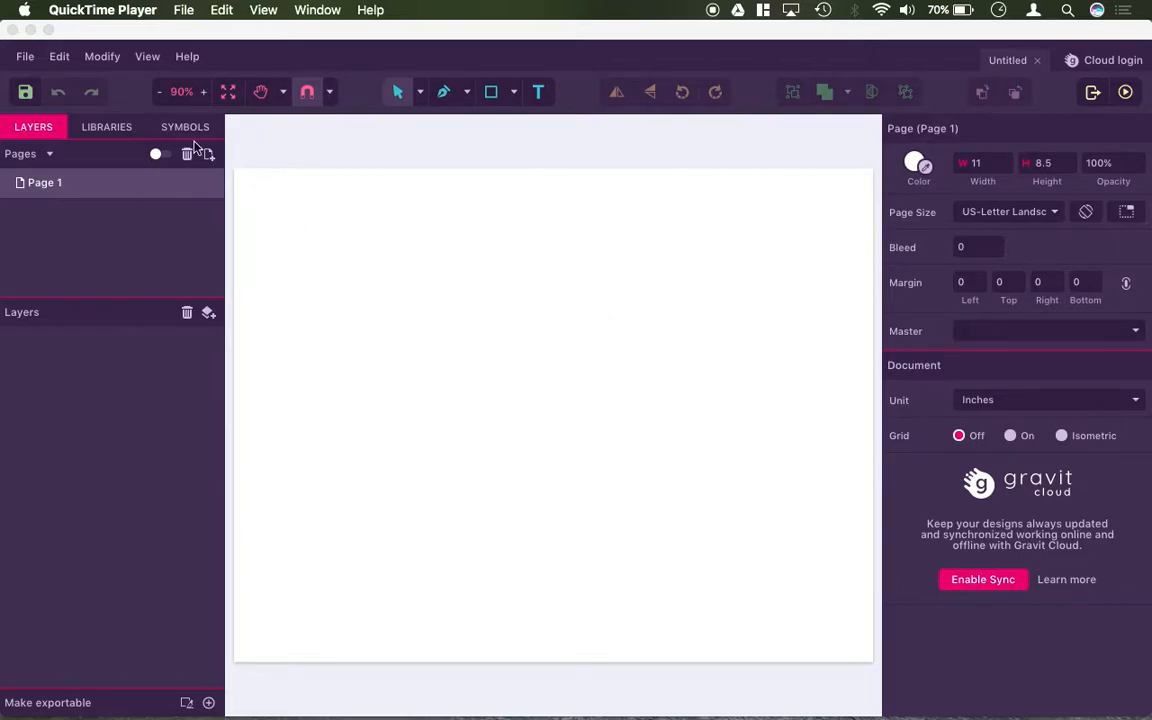
- Browse the File, Edit, Arrange and View menus to review their commands
{"action": "left_click", "coordinate": [25, 56]}
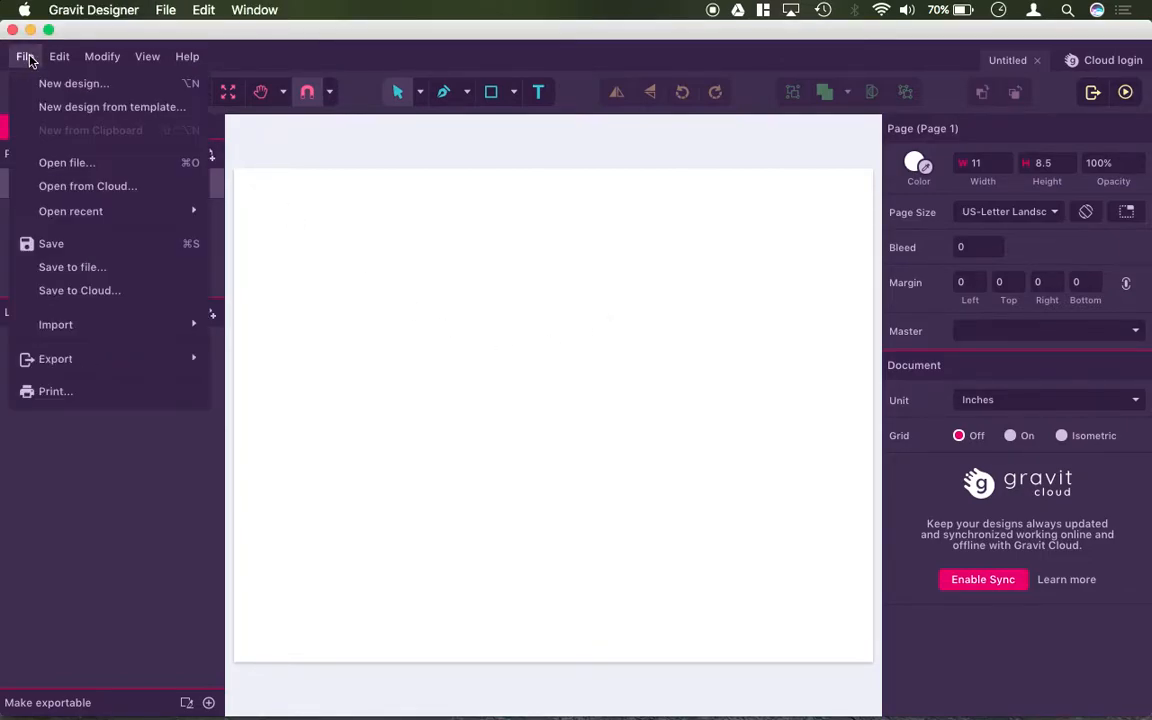
{"action": "mouse_move", "coordinate": [112, 107]}
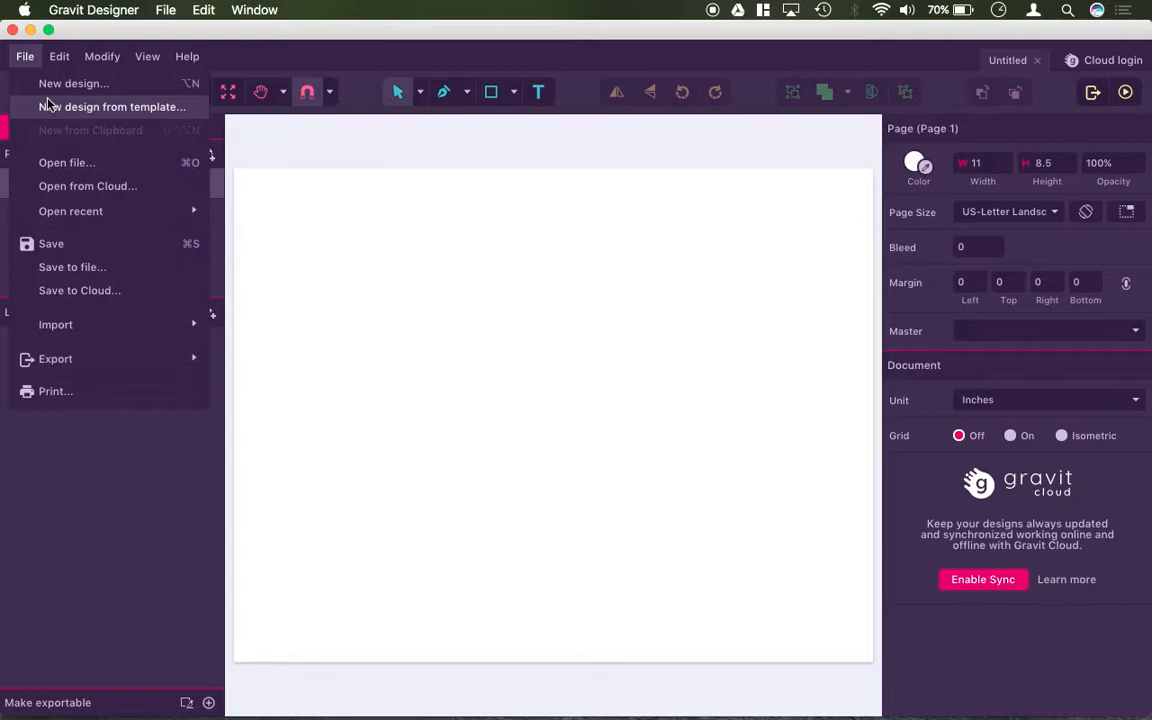
{"action": "left_click", "coordinate": [59, 56]}
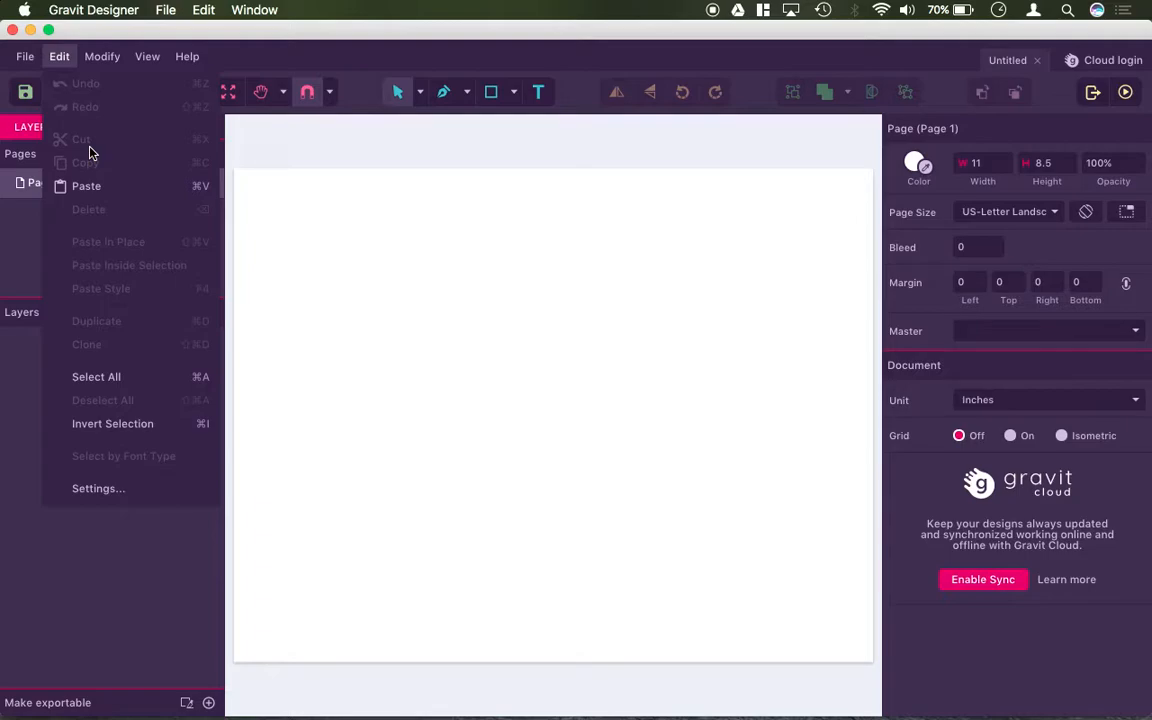
{"action": "left_click", "coordinate": [102, 56]}
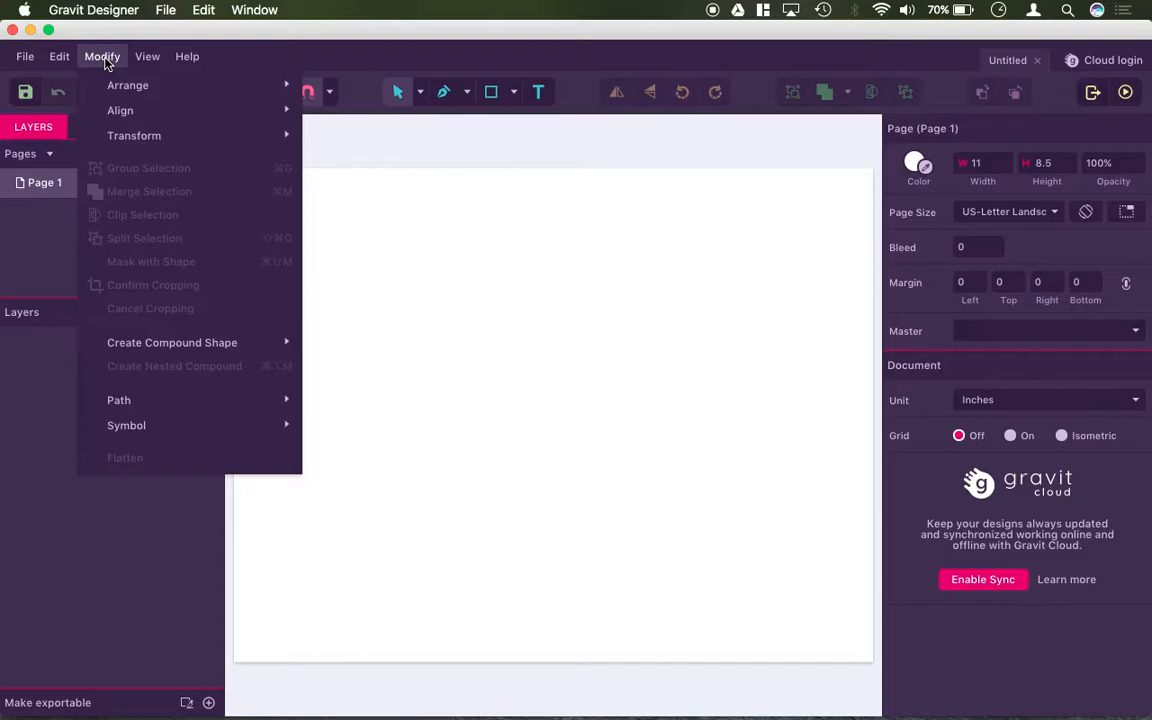
{"action": "left_click", "coordinate": [147, 56]}
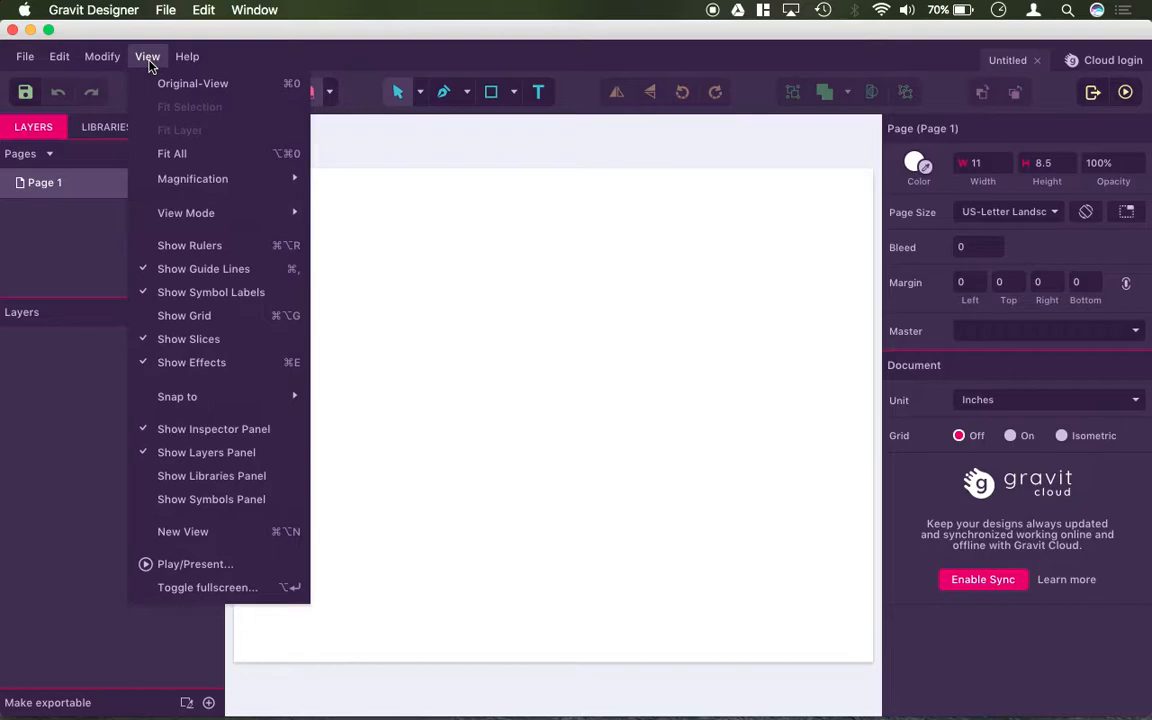
{"action": "mouse_move", "coordinate": [189, 245]}
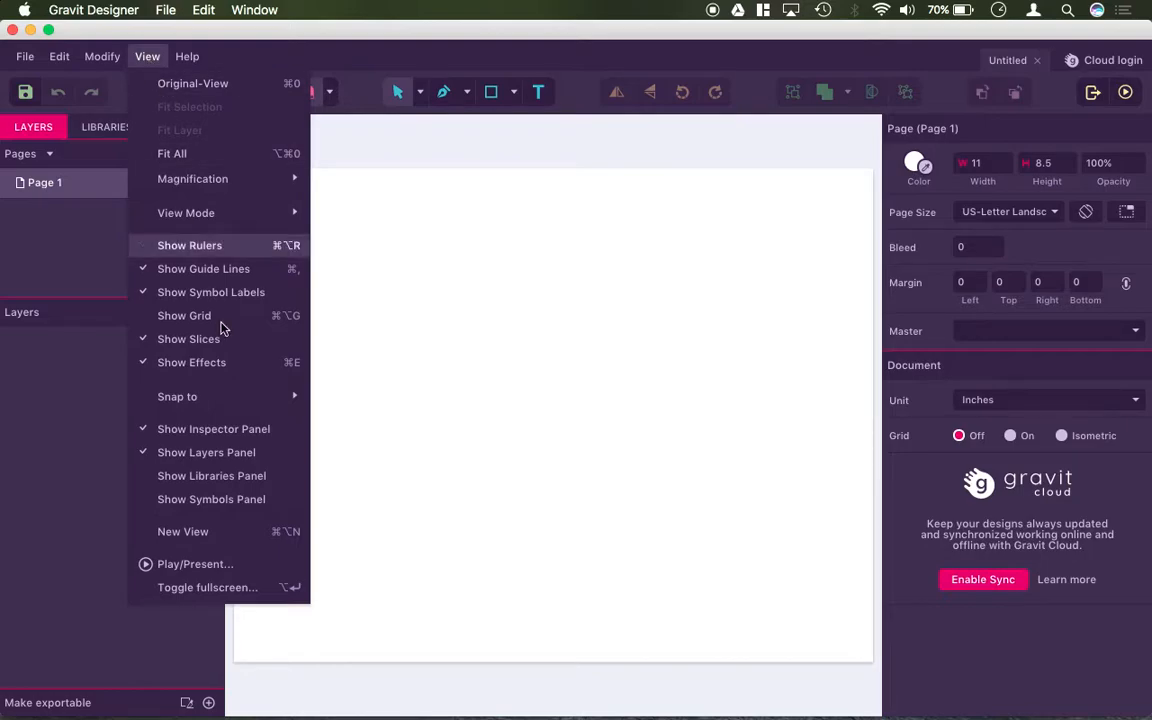
{"action": "mouse_move", "coordinate": [184, 315]}
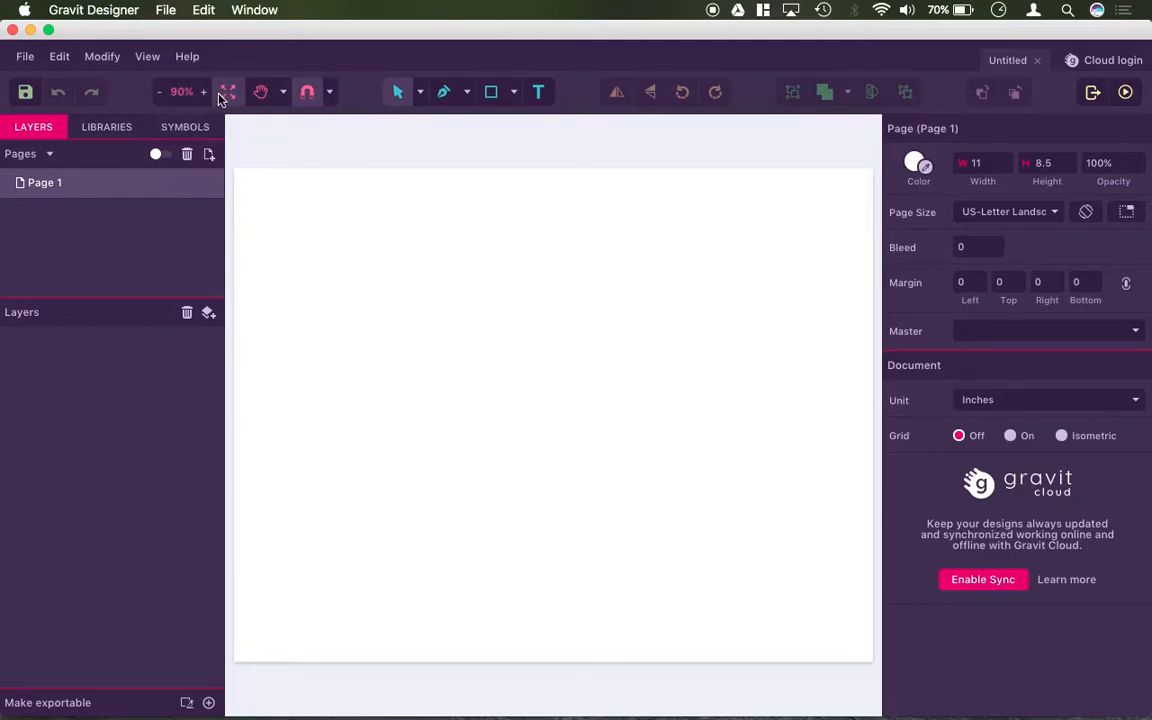
{"action": "mouse_move", "coordinate": [260, 91]}
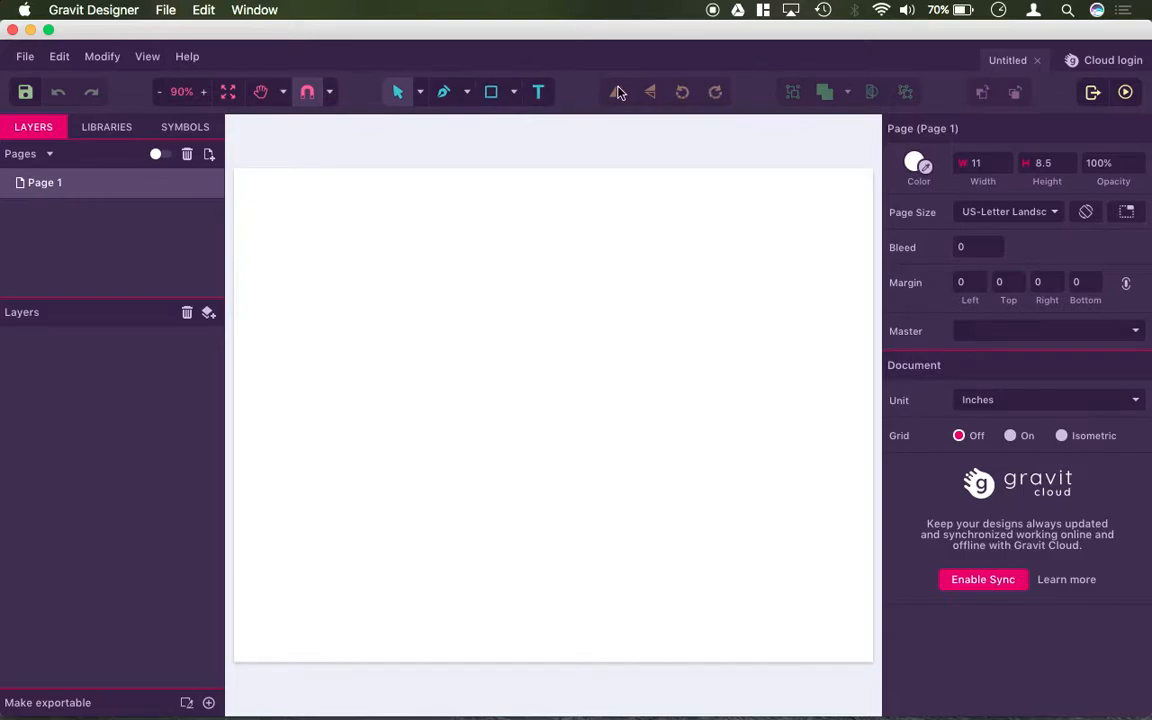
{"action": "mouse_move", "coordinate": [672, 92]}
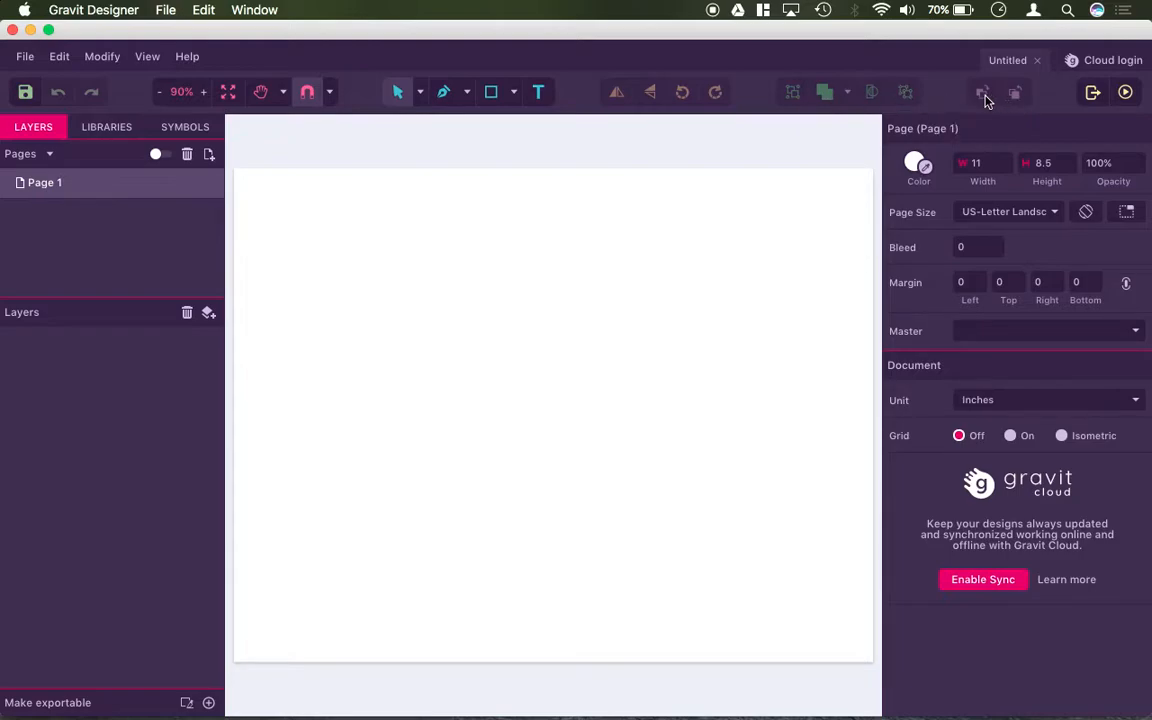
{"action": "mouse_move", "coordinate": [1016, 92]}
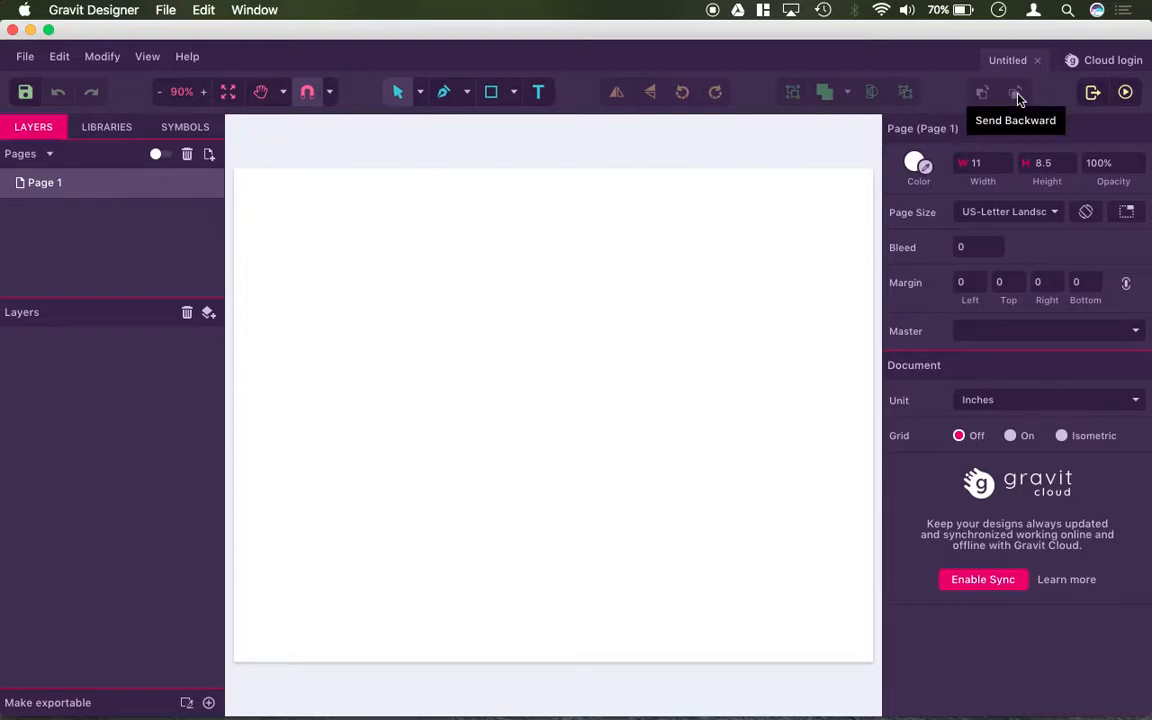
{"action": "mouse_move", "coordinate": [1093, 92]}
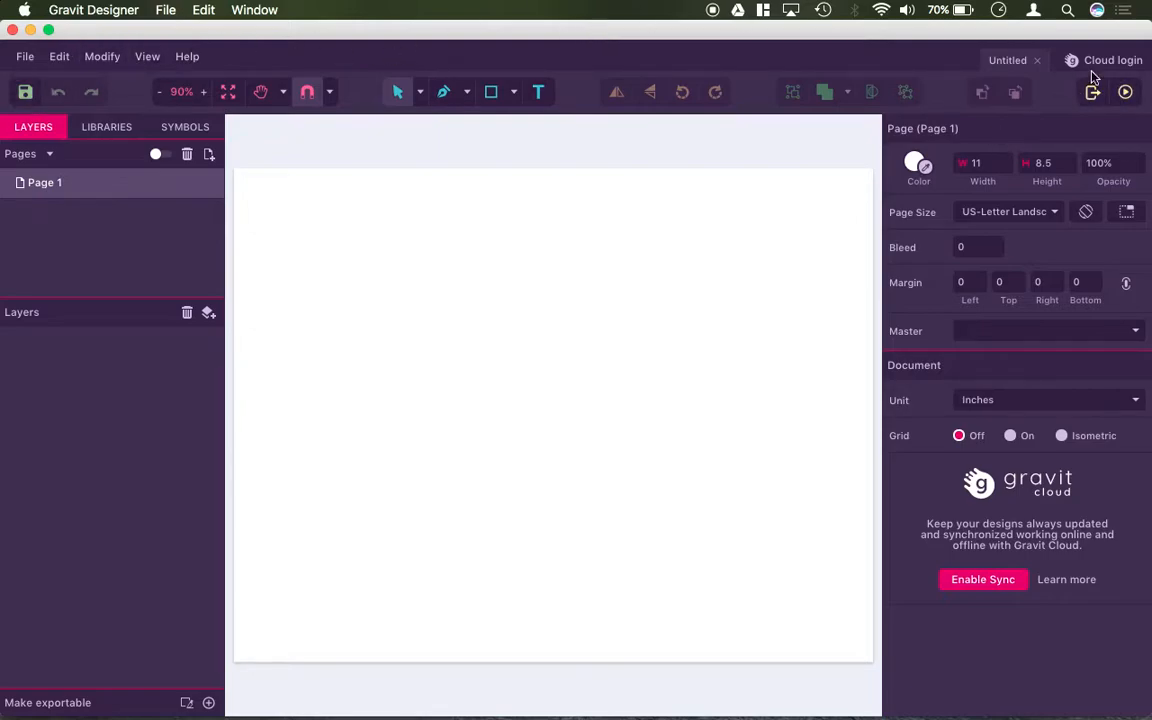
{"action": "mouse_move", "coordinate": [515, 87]}
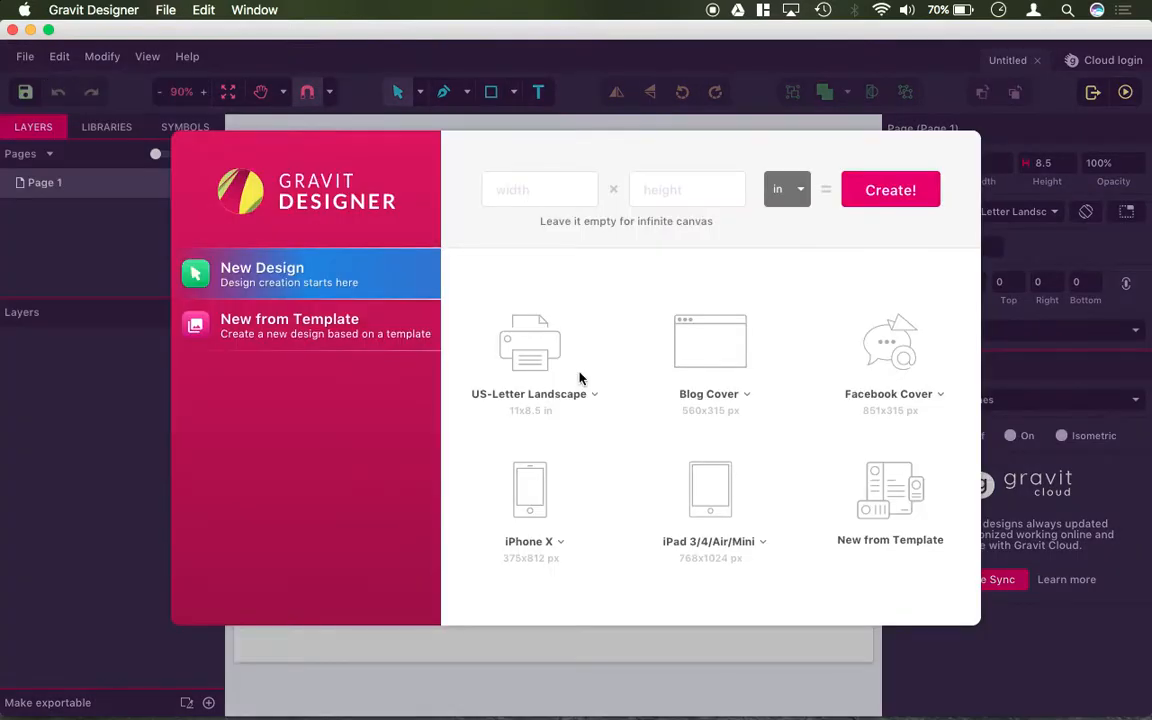
- Click the canvas, then close the second 'Untitled' document from its tab
{"action": "left_click", "coordinate": [530, 345]}
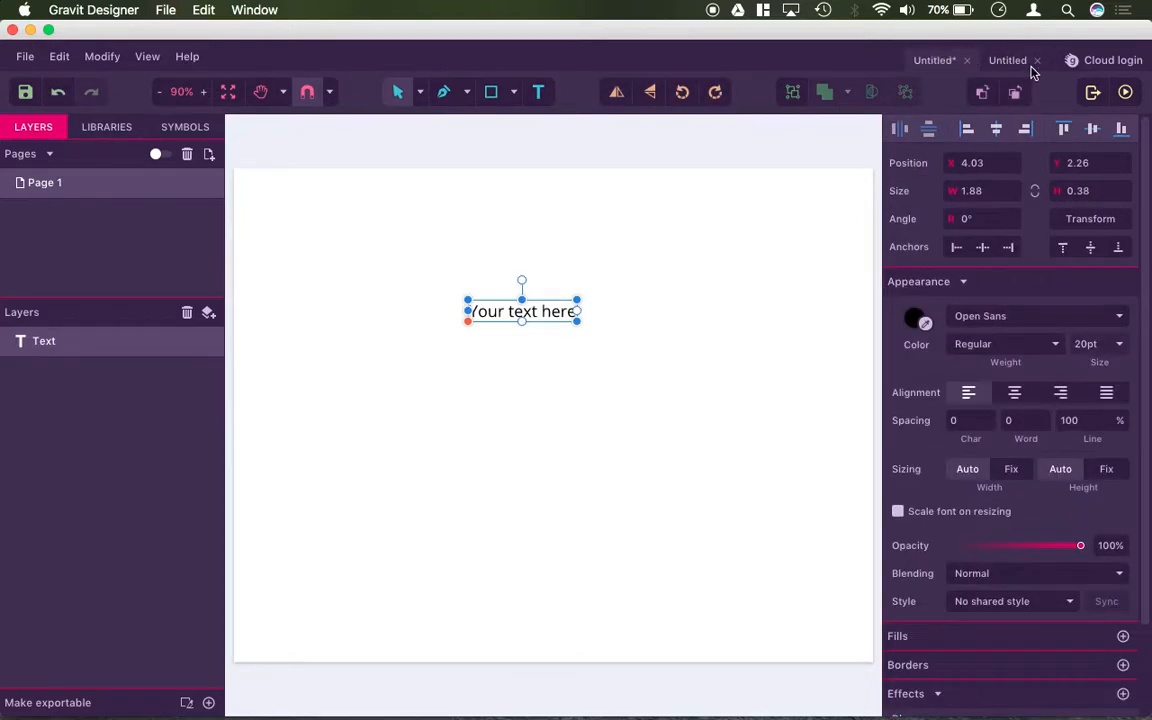
{"action": "left_click", "coordinate": [967, 60]}
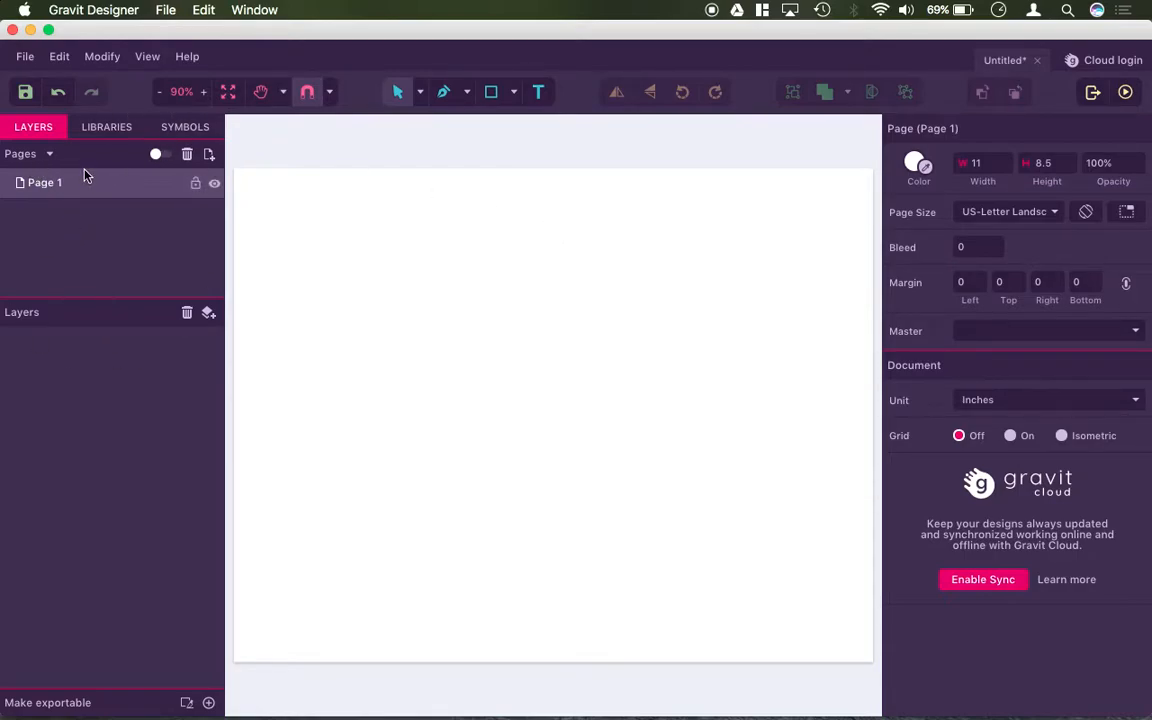
{"action": "mouse_move", "coordinate": [209, 154]}
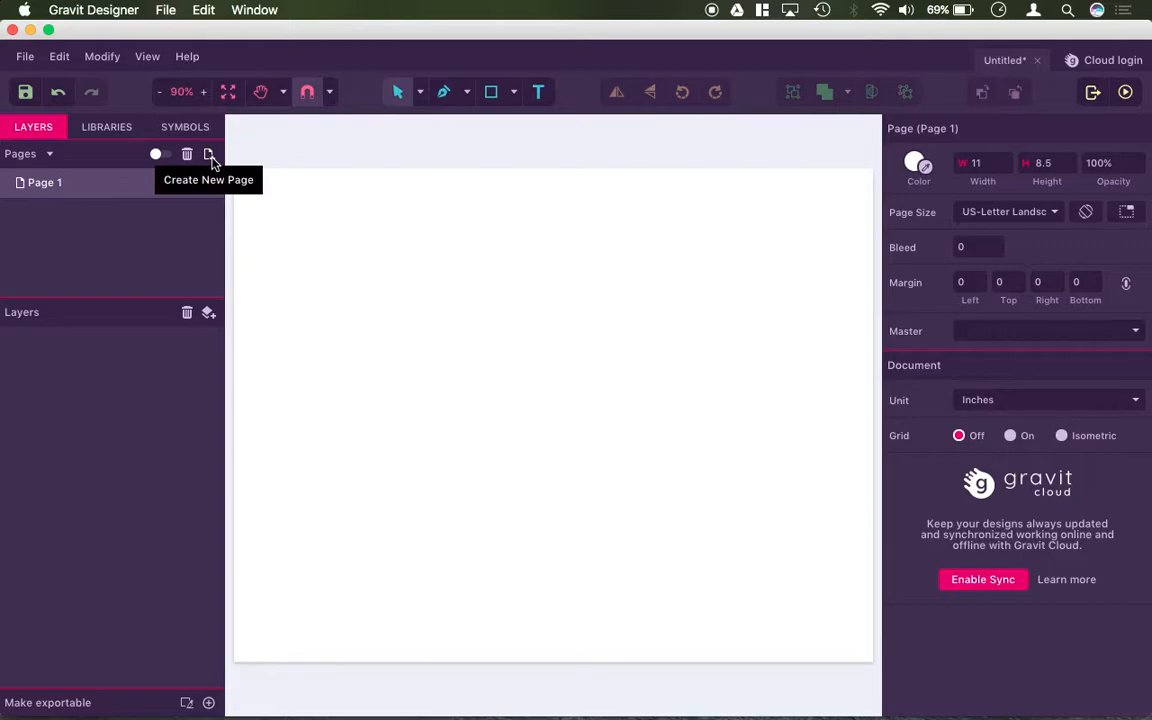
{"action": "left_click", "coordinate": [208, 154]}
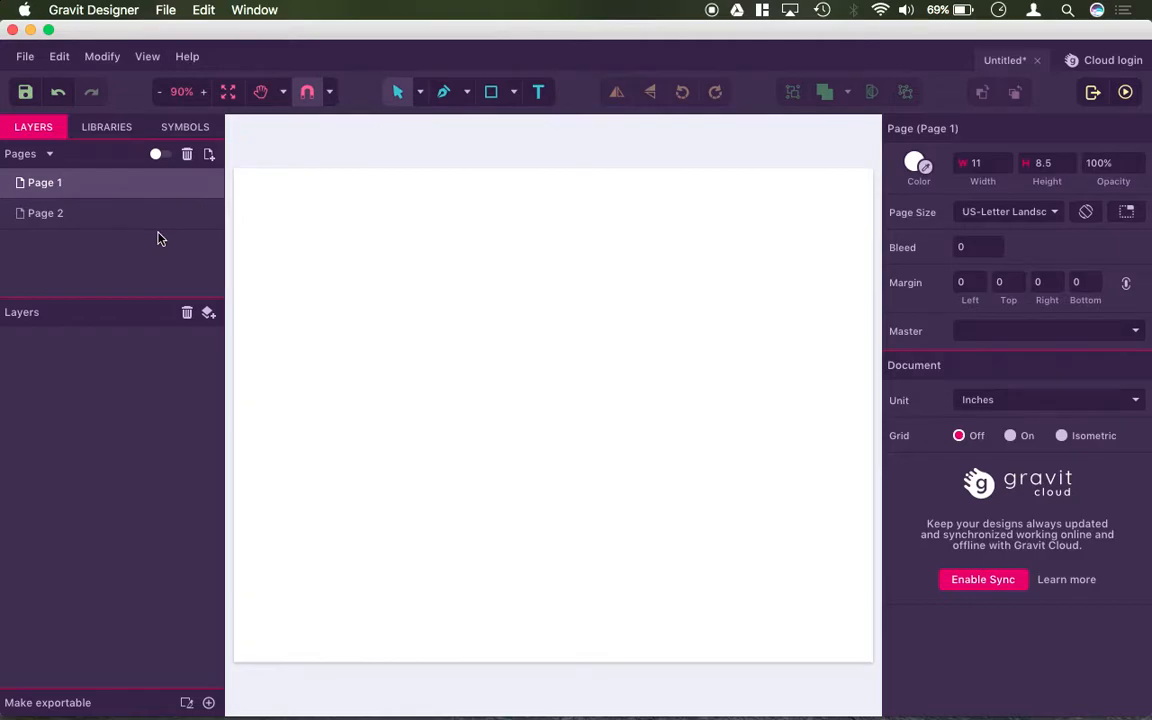
{"action": "mouse_move", "coordinate": [156, 154]}
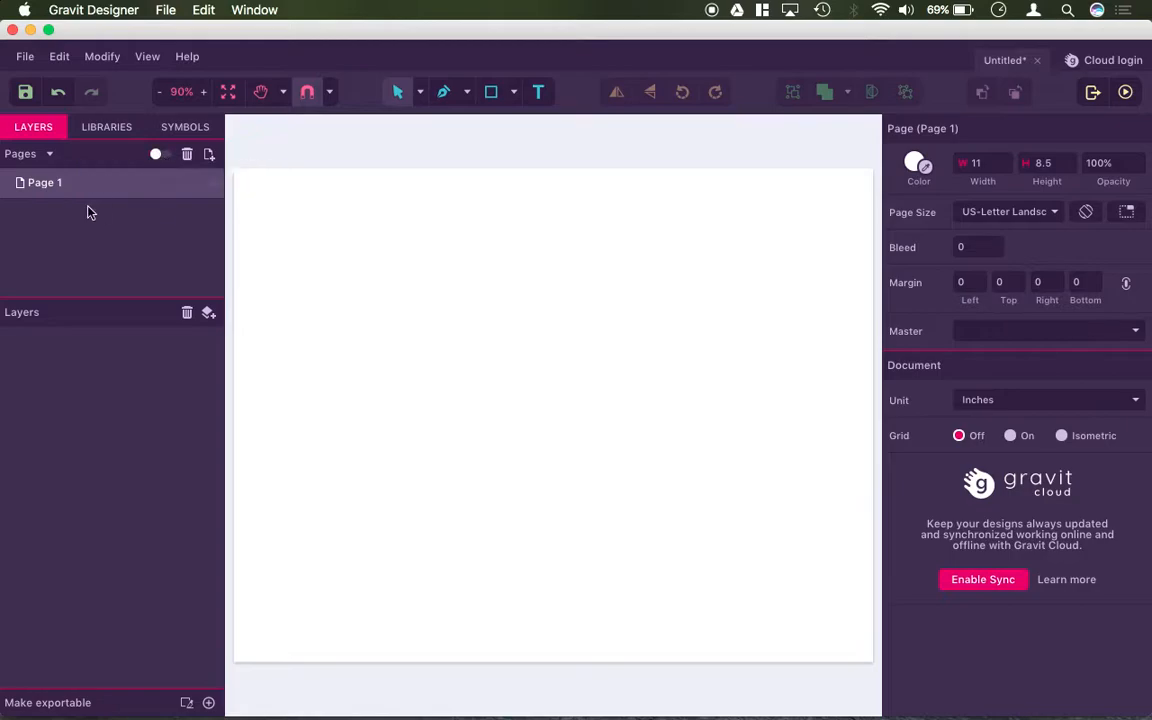
{"action": "mouse_move", "coordinate": [89, 396]}
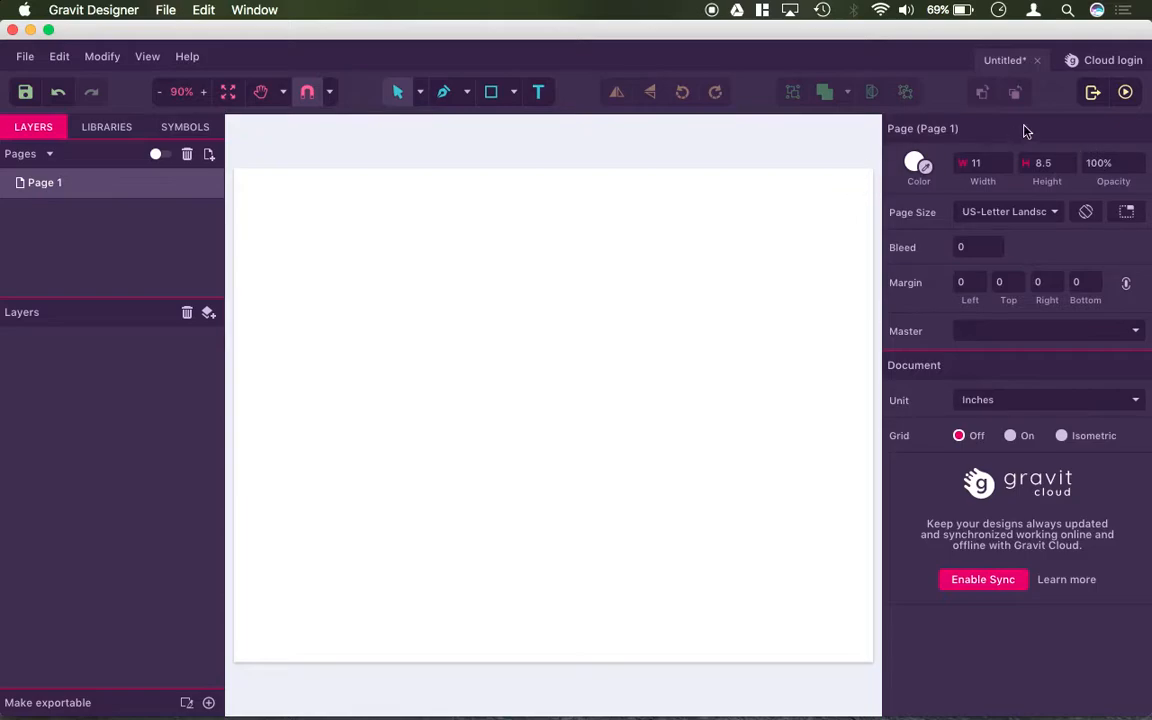
{"action": "left_click", "coordinate": [975, 163]}
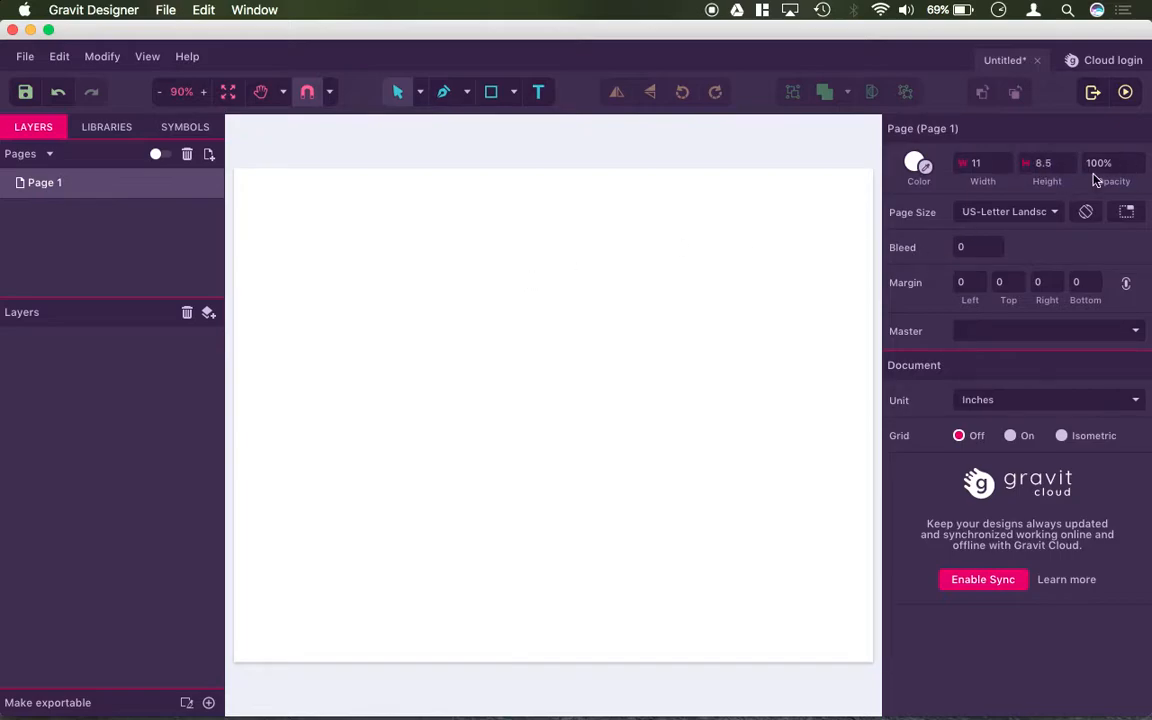
{"action": "left_click", "coordinate": [1005, 211]}
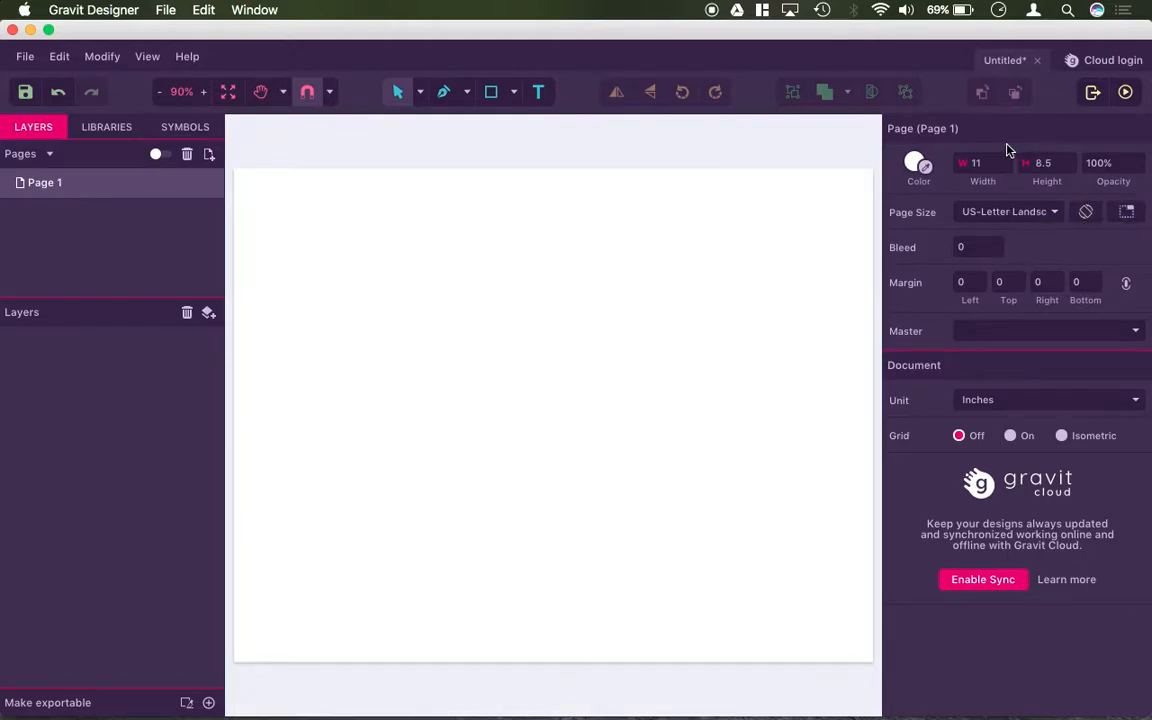
{"action": "mouse_move", "coordinate": [976, 323]}
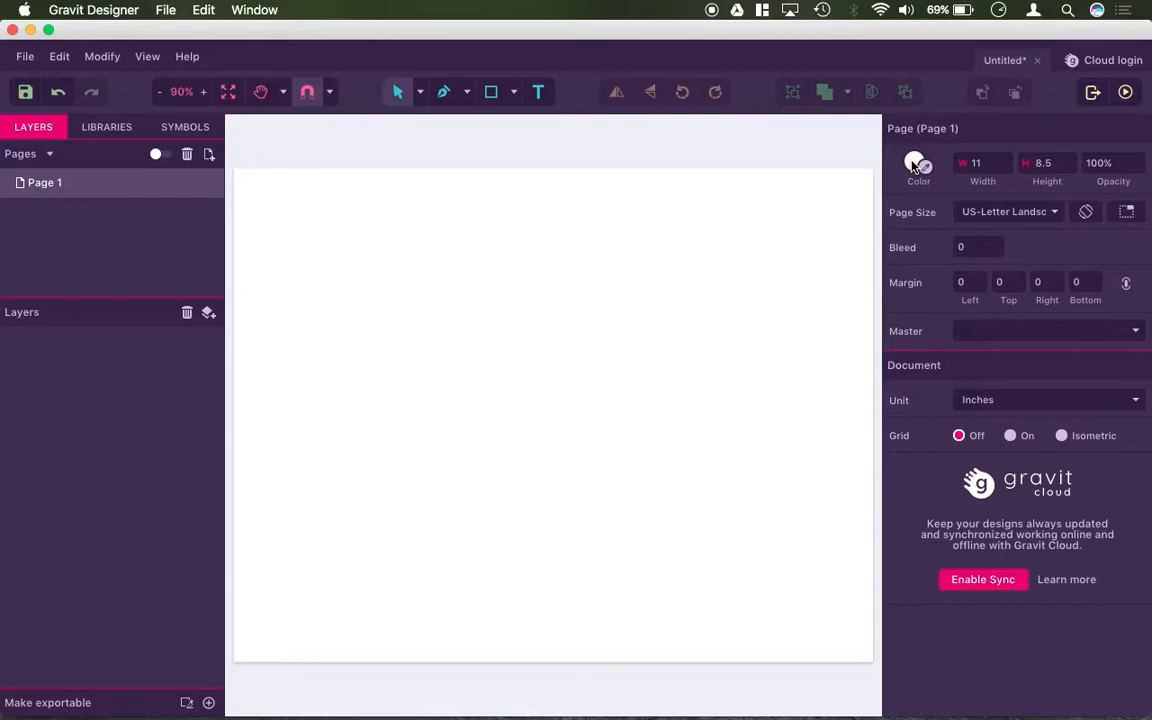
{"action": "mouse_move", "coordinate": [922, 99]}
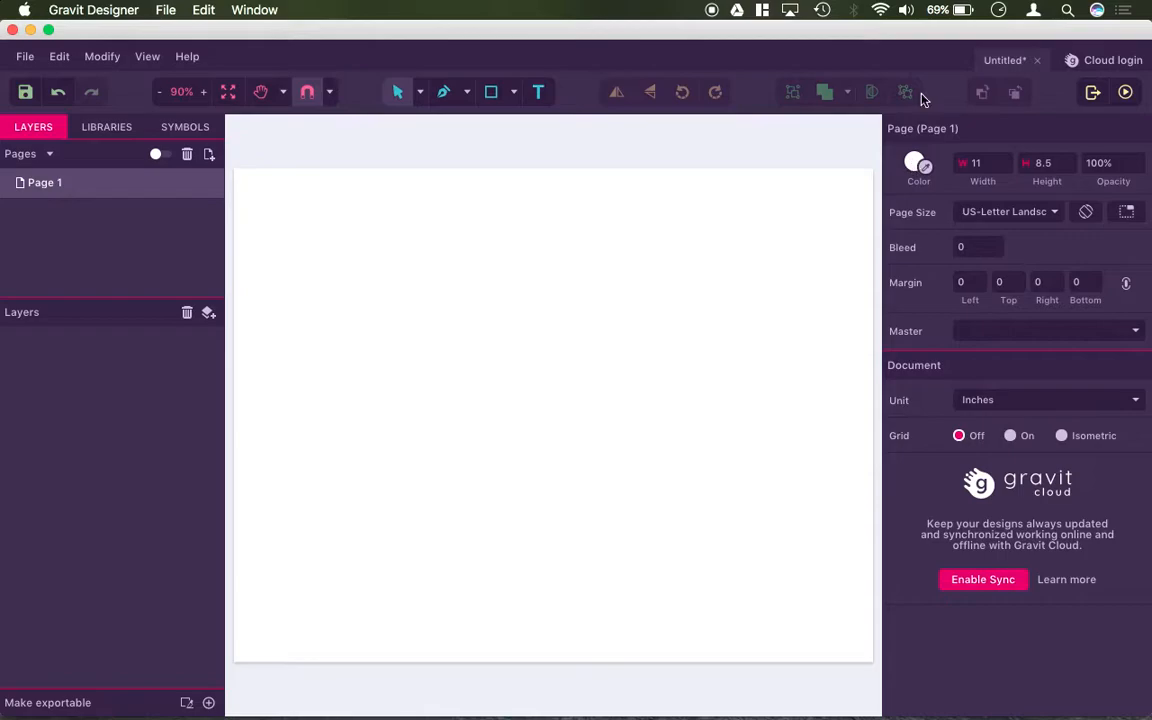
{"action": "left_click", "coordinate": [1010, 435]}
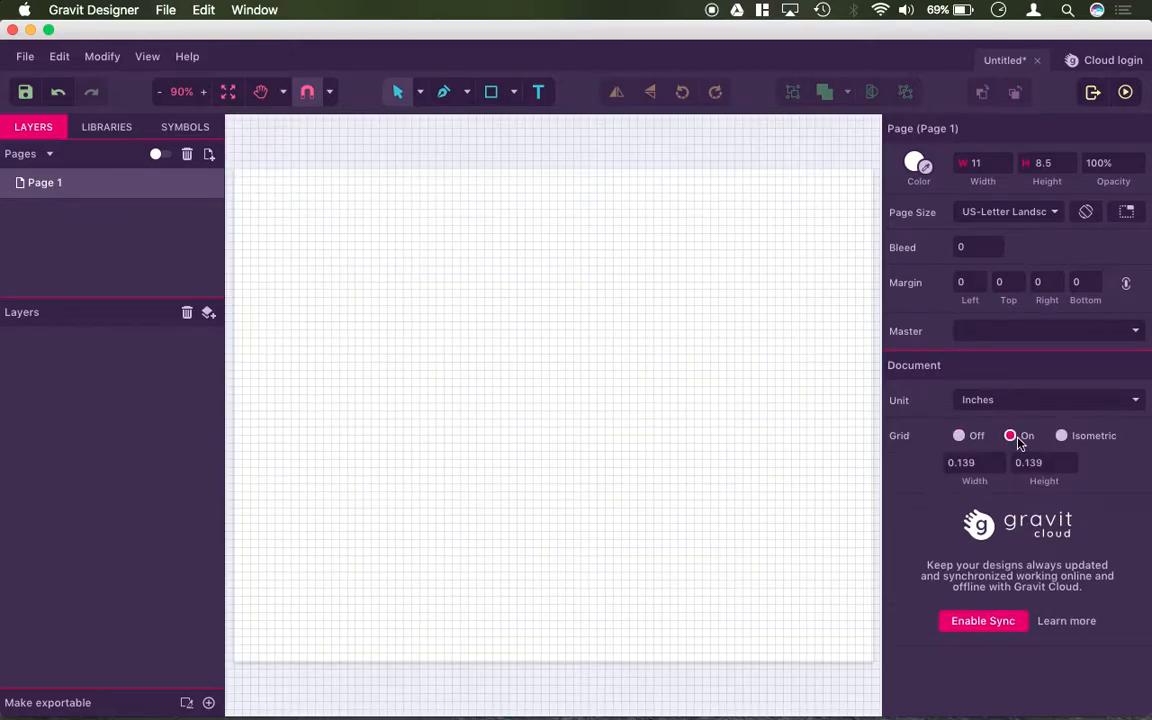
{"action": "left_click", "coordinate": [1061, 435]}
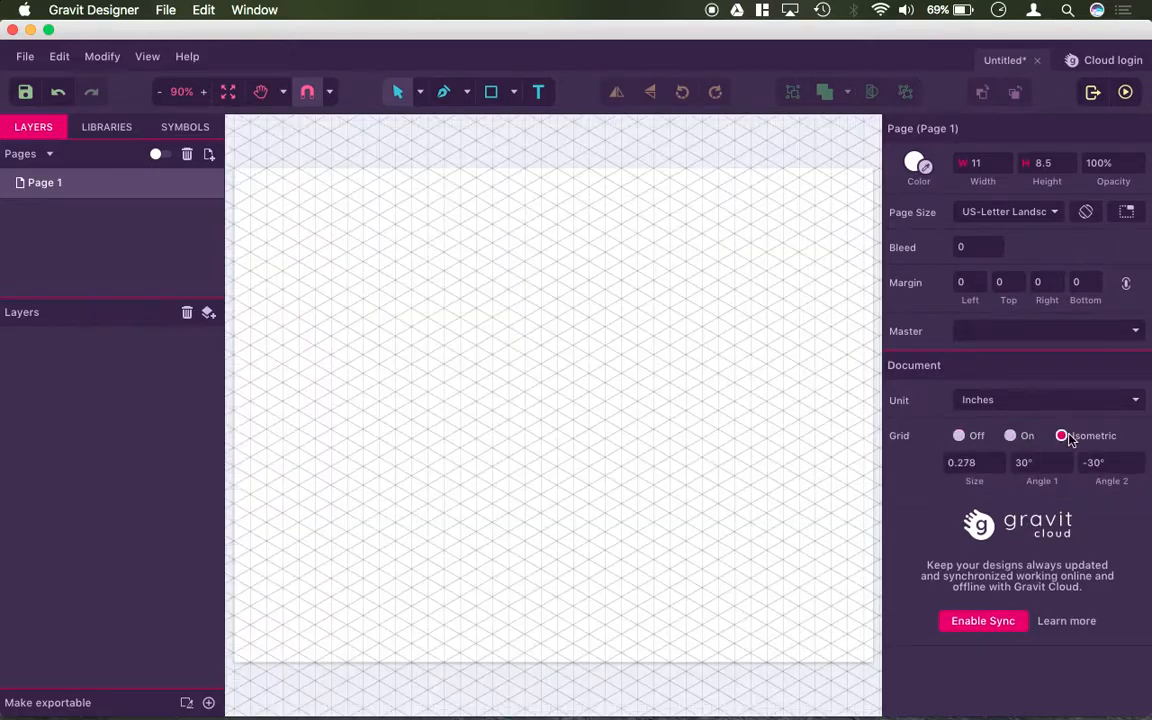
{"action": "left_click", "coordinate": [1062, 435]}
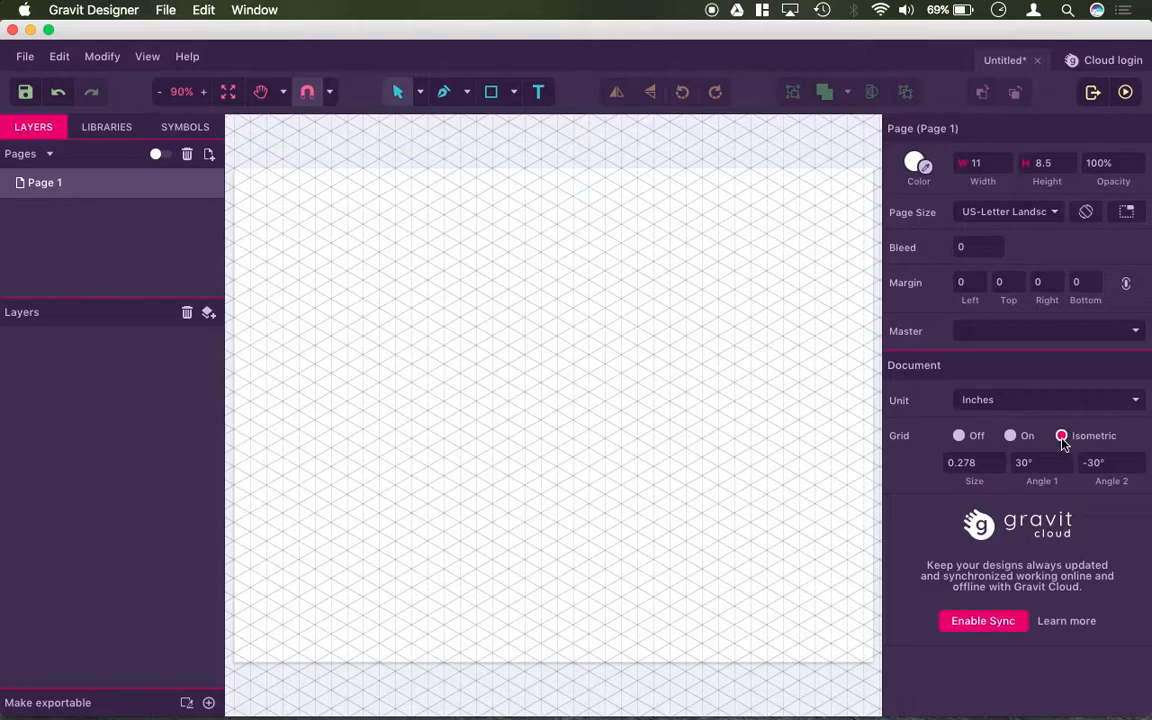
{"action": "left_click", "coordinate": [958, 435]}
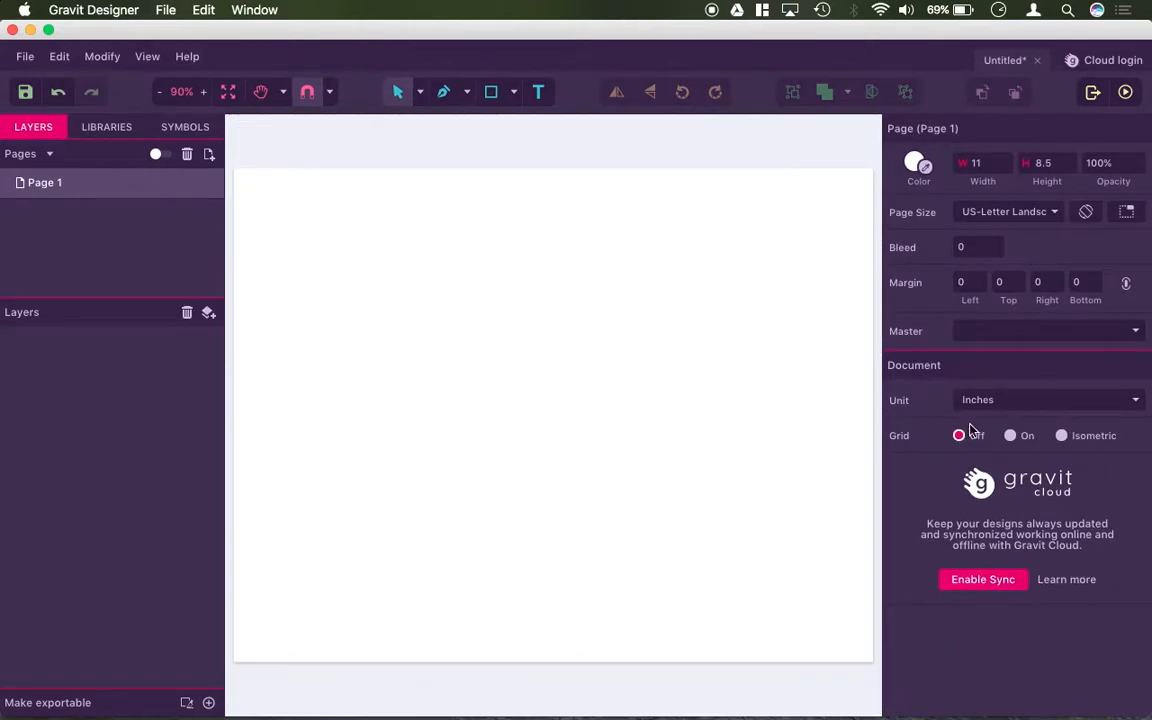
{"action": "left_click", "coordinate": [1048, 399]}
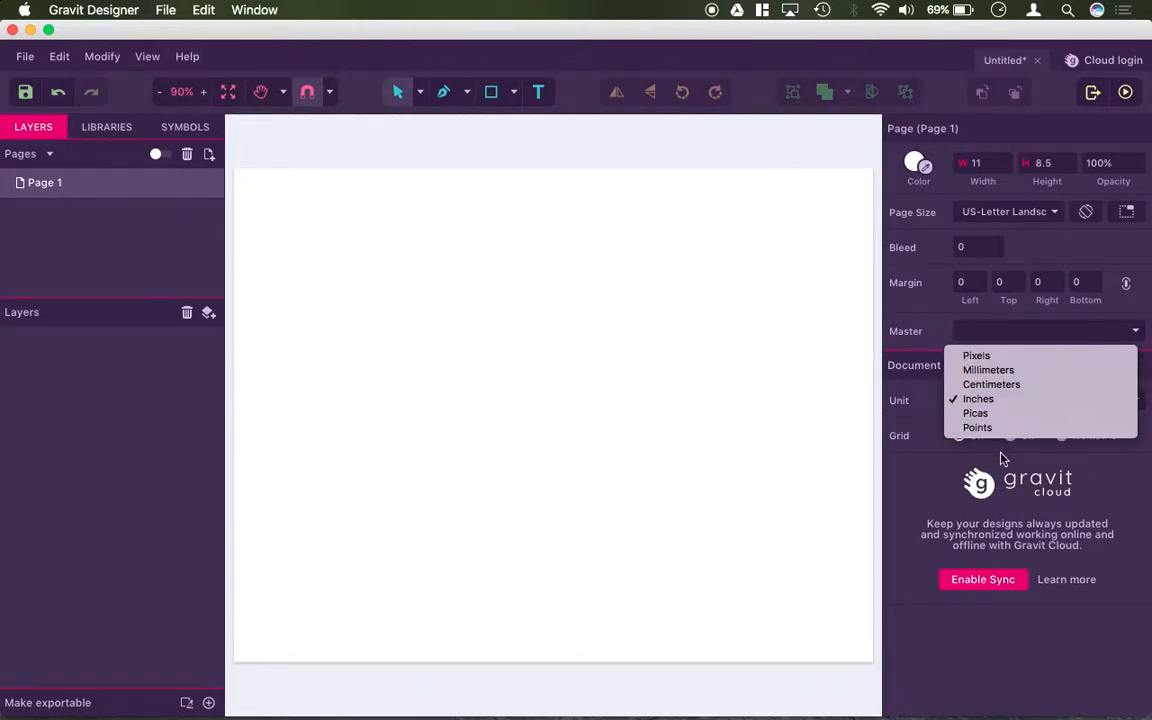
{"action": "left_click", "coordinate": [977, 398]}
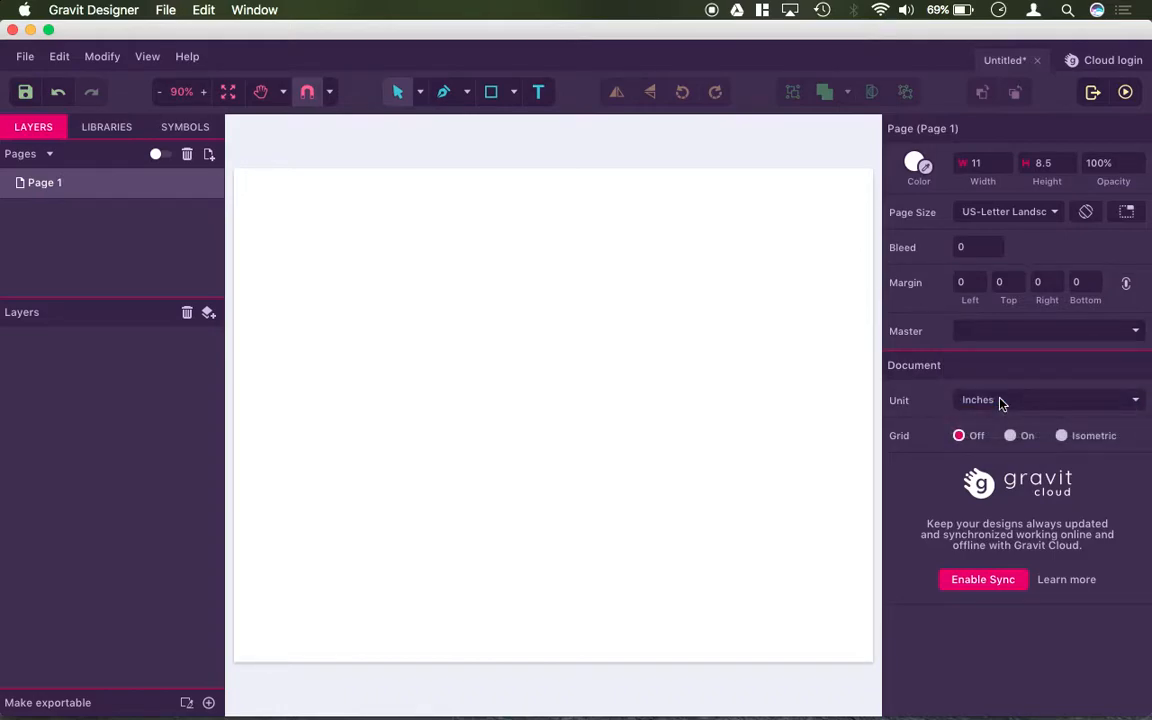